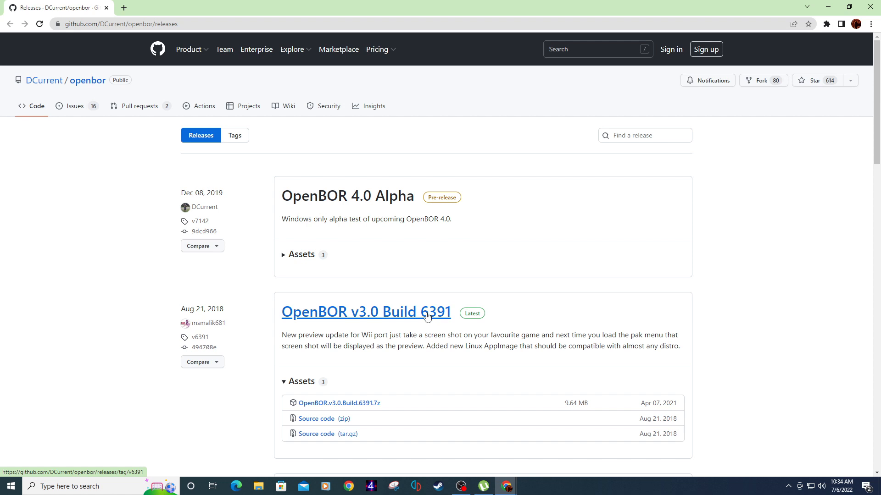
# Download OpenBOR.v3.0.Build.6391.7z from the GitHub release assets and open the archive.
pyautogui.click(365, 312)
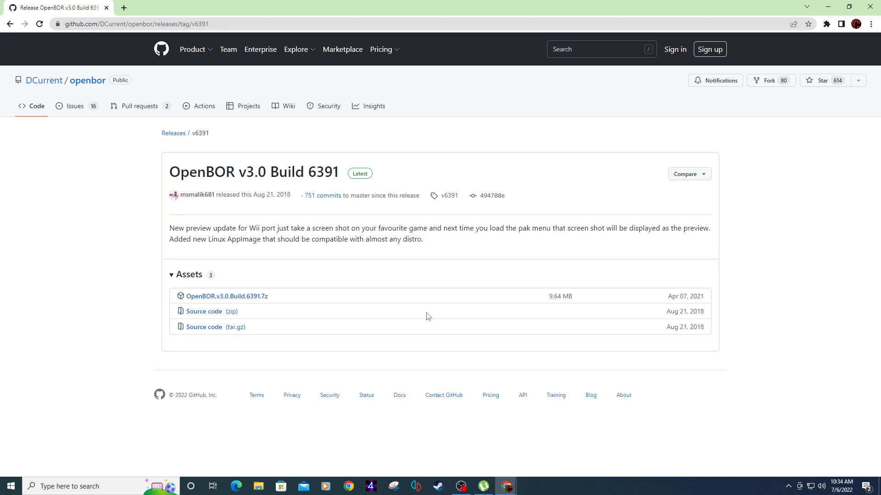
pyautogui.click(226, 297)
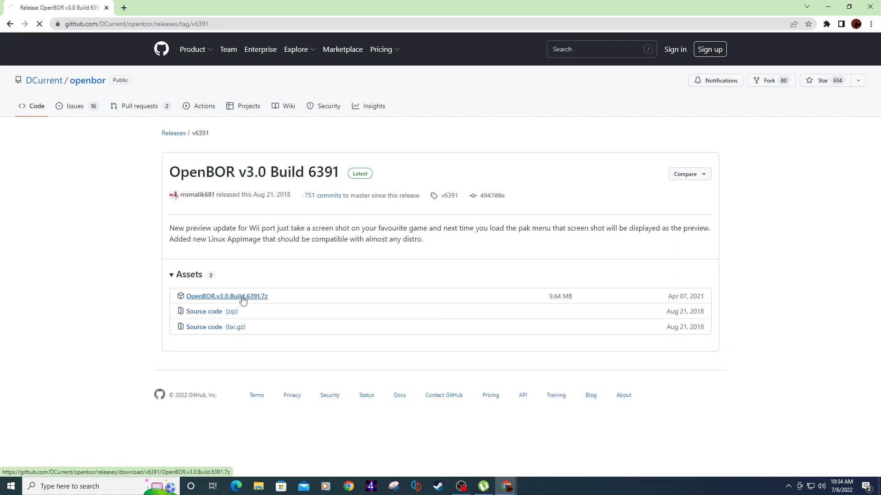
pyautogui.click(227, 296)
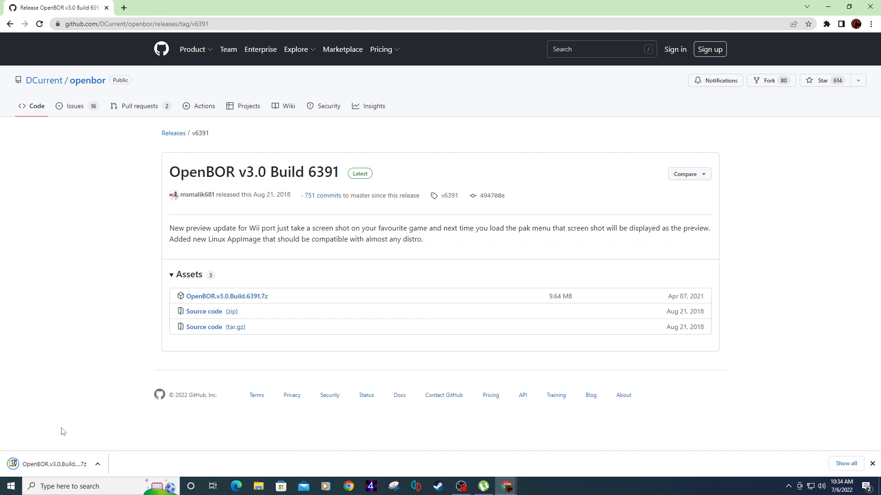
pyautogui.click(54, 465)
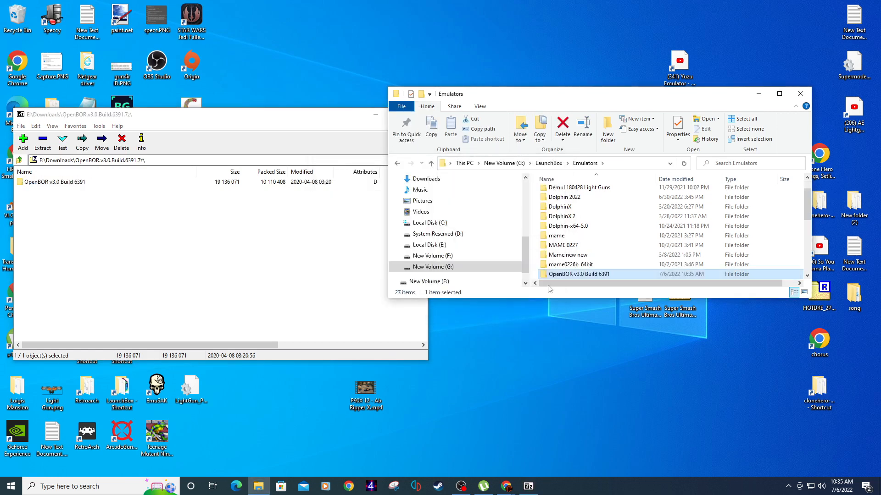
# Open the extracted OpenBOR v3.0 Build 6391 folder.
pyautogui.doubleClick(582, 273)
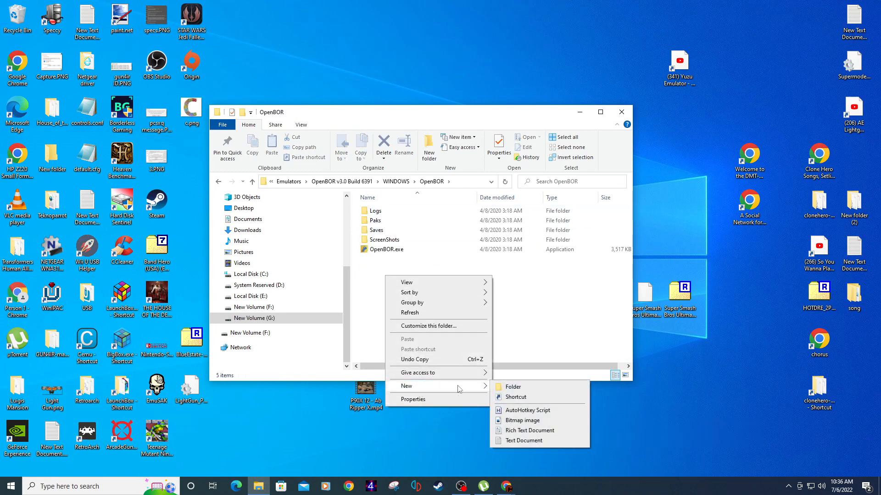
# Create a new text document beside OpenBOR.exe and name it OPENBORSTART.txt.
pyautogui.click(524, 441)
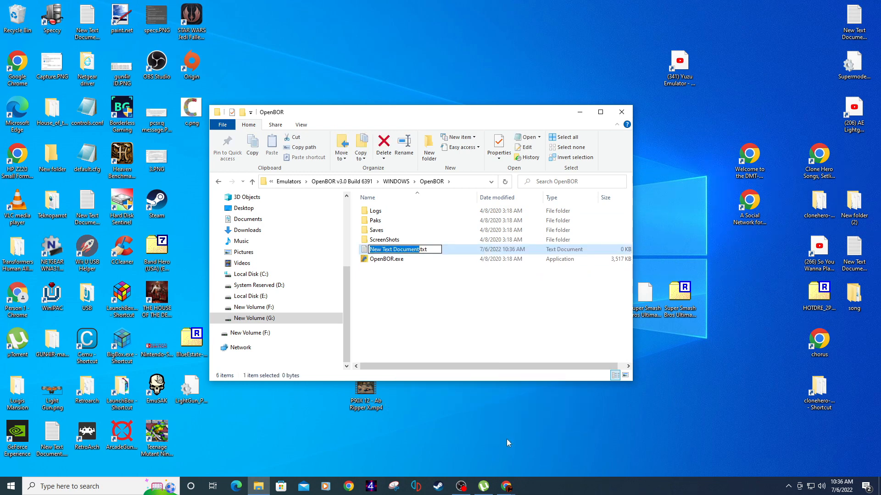
pyautogui.write('OPE.txt')
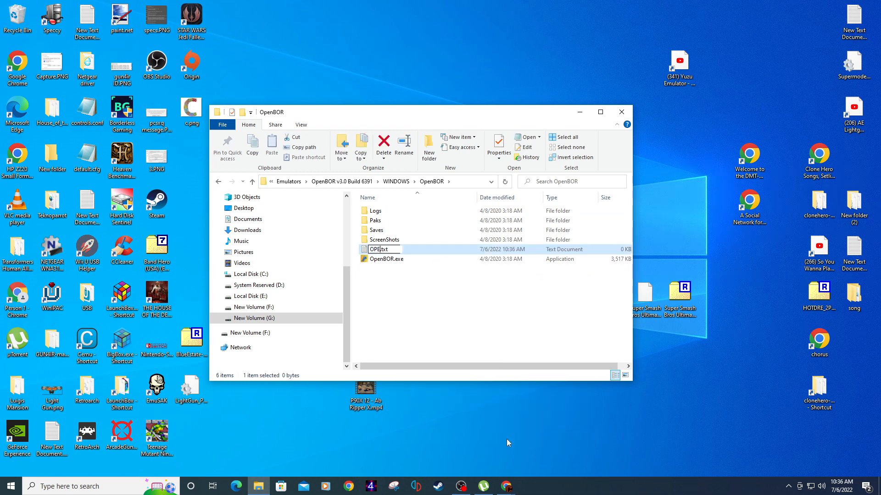
pyautogui.write('NBORSTART')
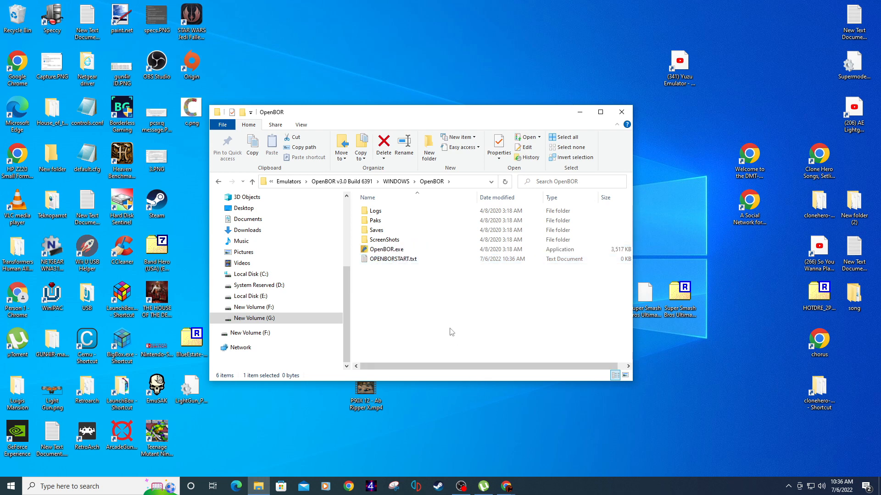
# Paste the copied four-line launch script into the empty OPENBORSTART.txt in Notepad.
pyautogui.doubleClick(395, 259)
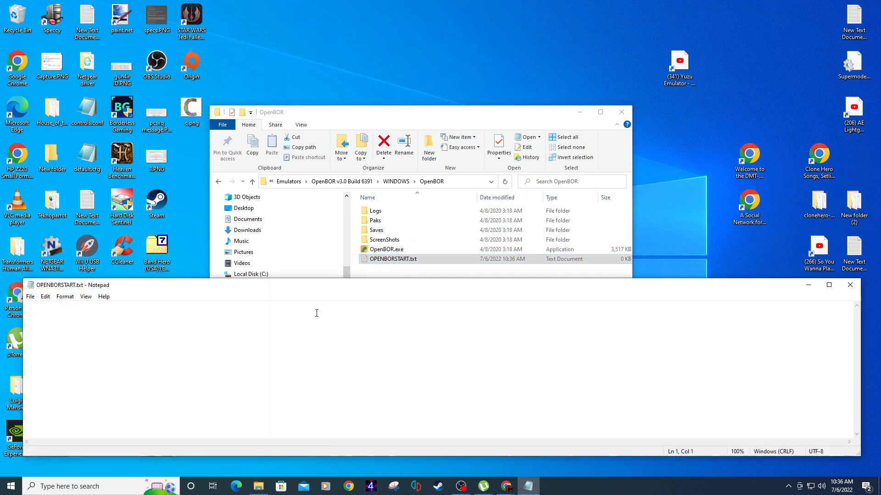
pyautogui.rightClick(315, 313)
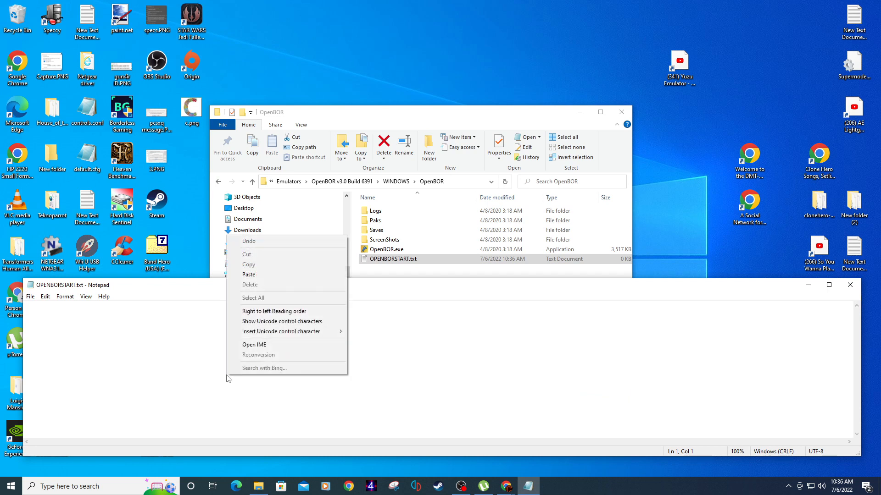
pyautogui.moveTo(248, 274)
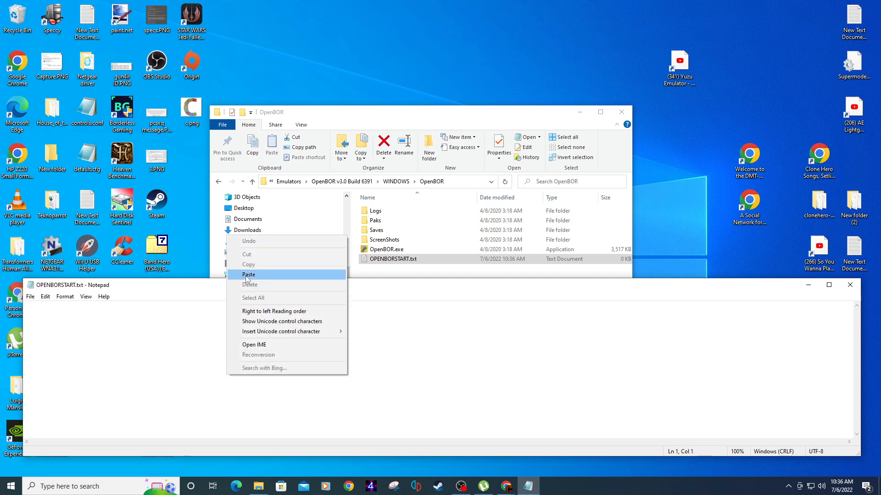
pyautogui.click(249, 275)
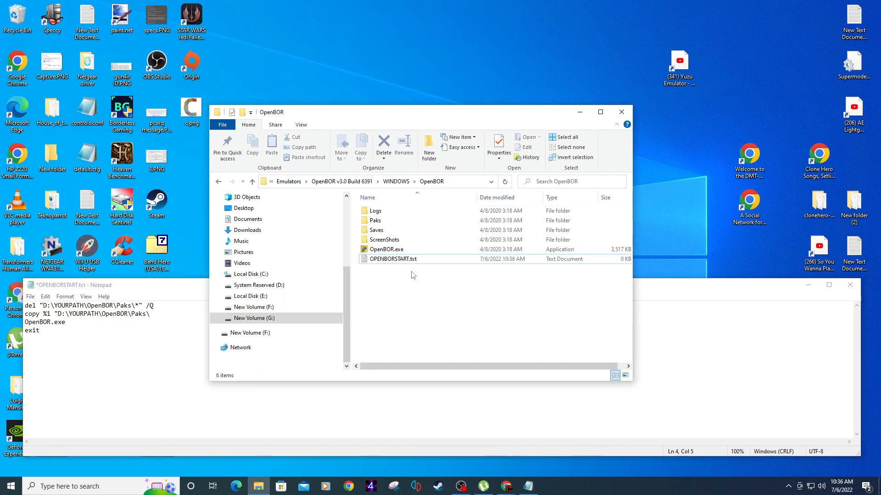
# Copy the Paks folder path from Explorer and paste it over the D:\YOURPATH\OpenBOR\Paks placeholders.
pyautogui.doubleClick(374, 220)
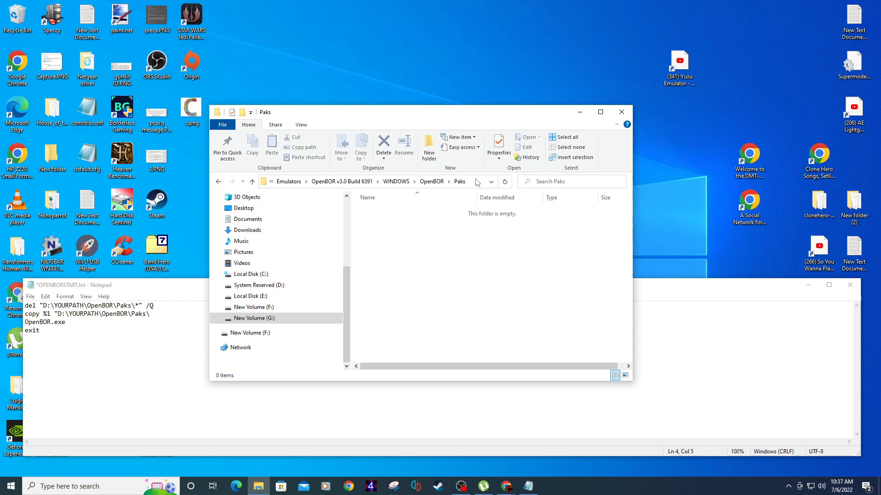
pyautogui.click(365, 182)
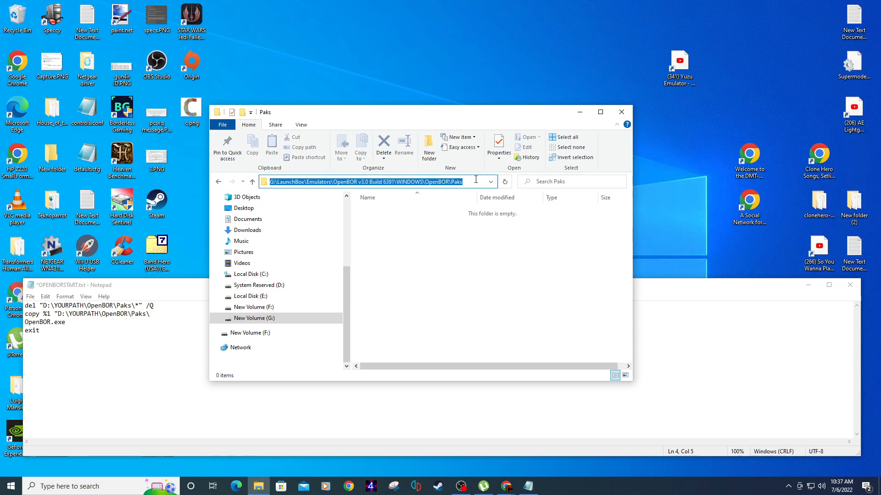
pyautogui.rightClick(432, 182)
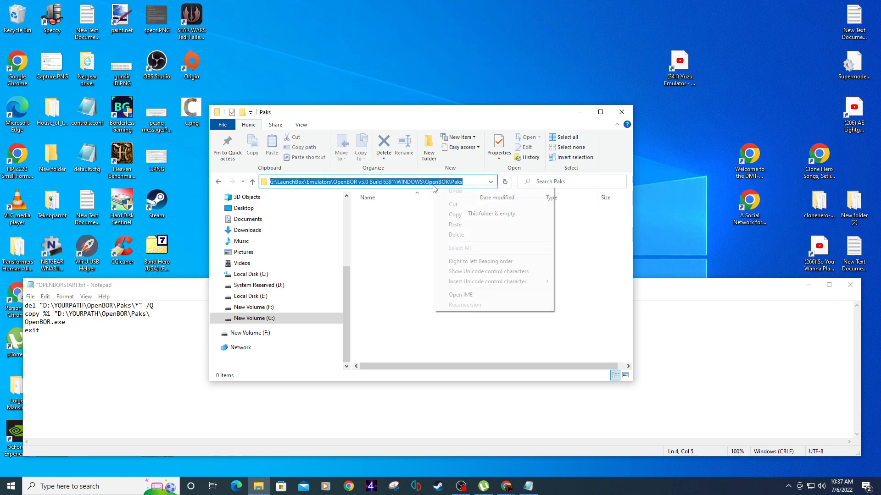
pyautogui.click(449, 214)
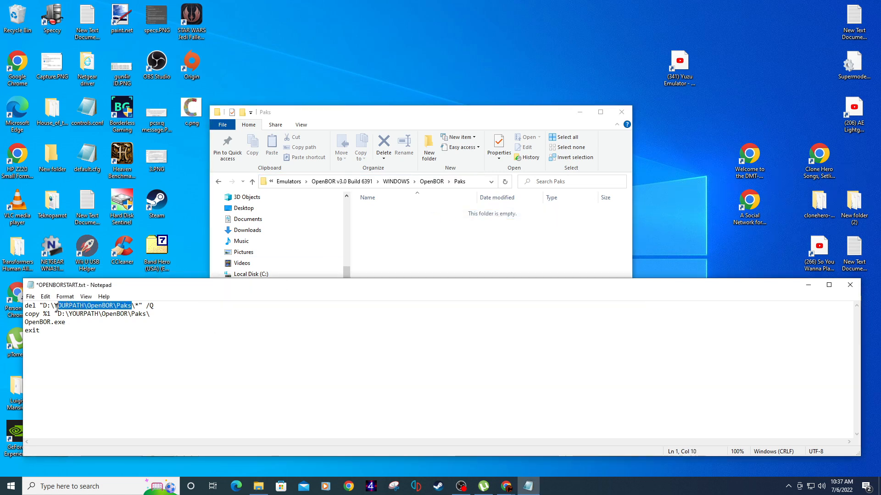
pyautogui.rightClick(50, 306)
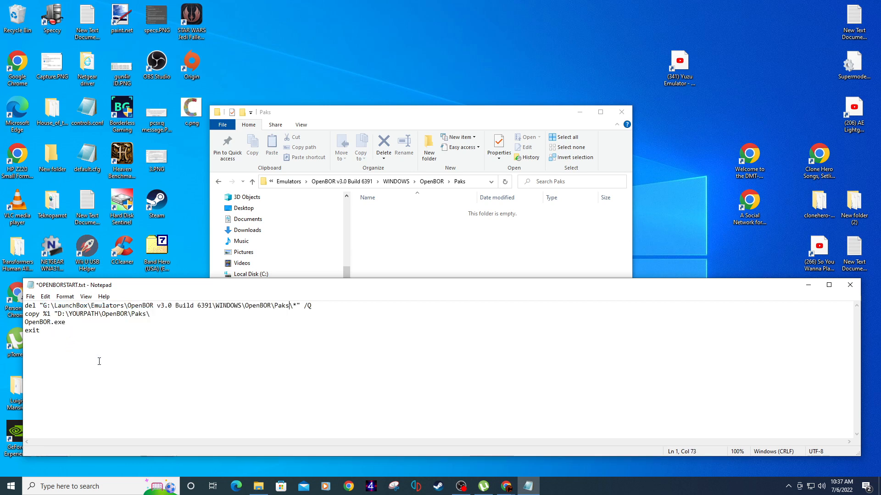
pyautogui.moveTo(49, 314); pyautogui.dragTo(111, 314)
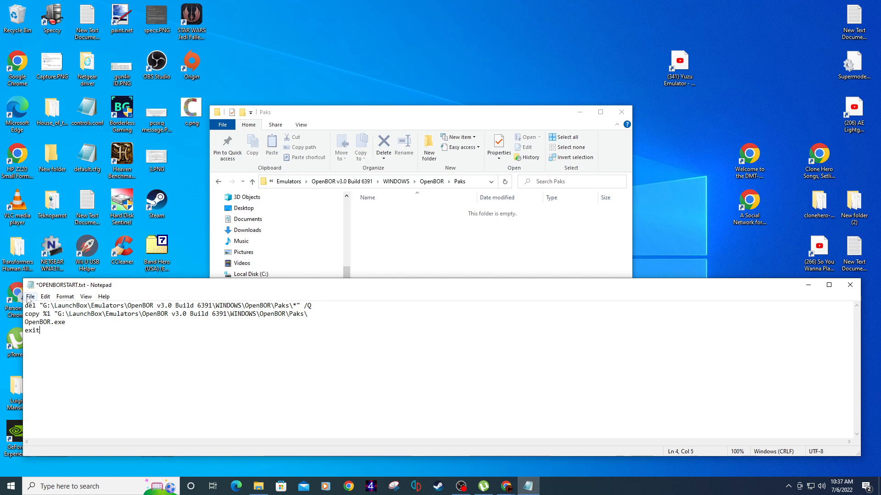
# Save the script as OPENBORSTART.bat via Save As.
pyautogui.click(29, 296)
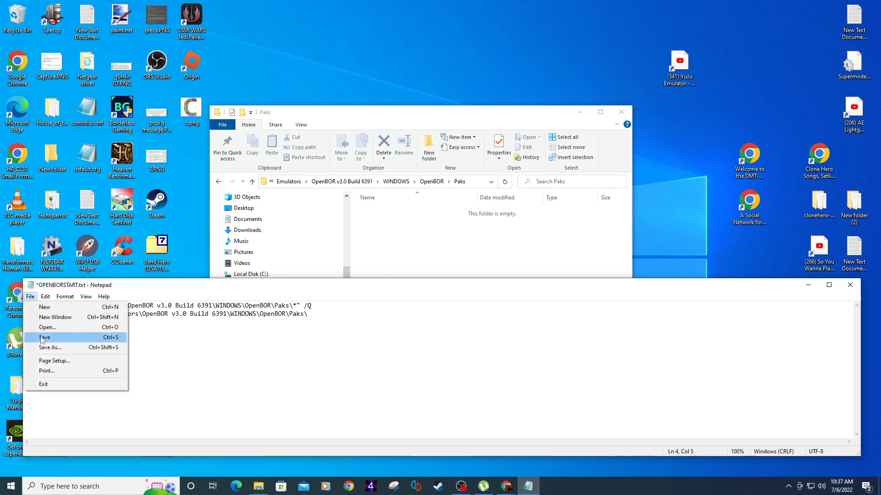
pyautogui.click(50, 346)
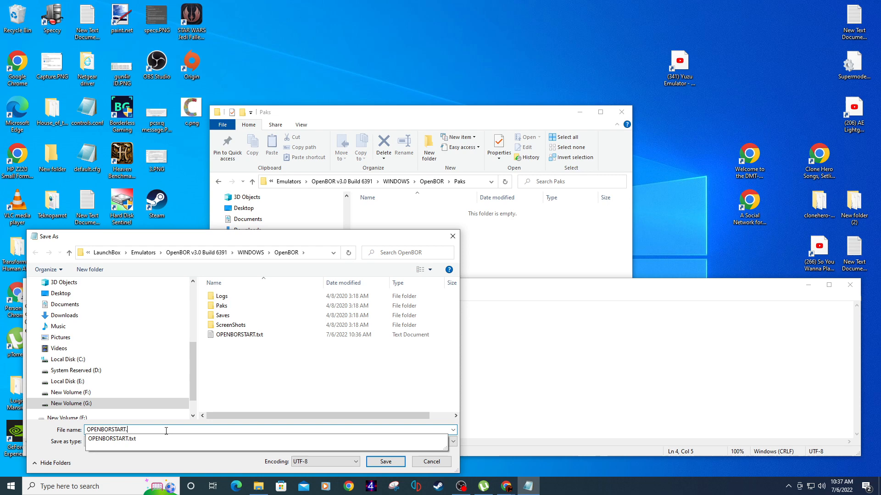
pyautogui.write('bat')
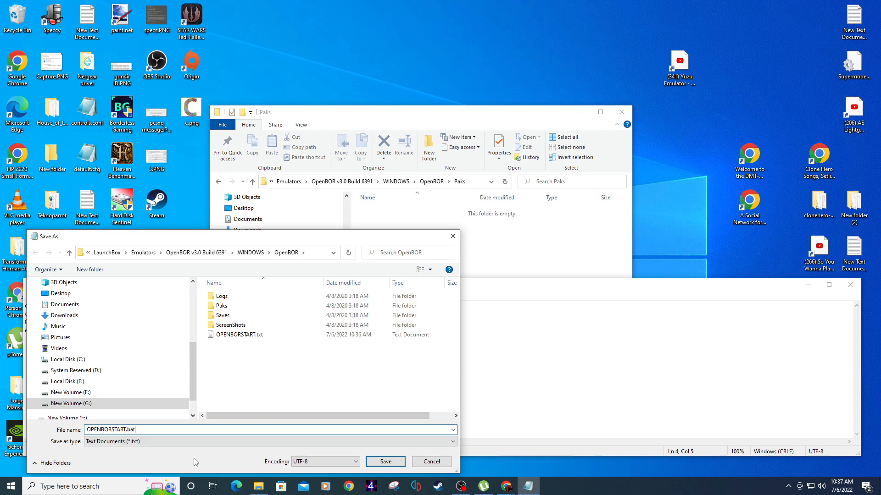
pyautogui.click(385, 462)
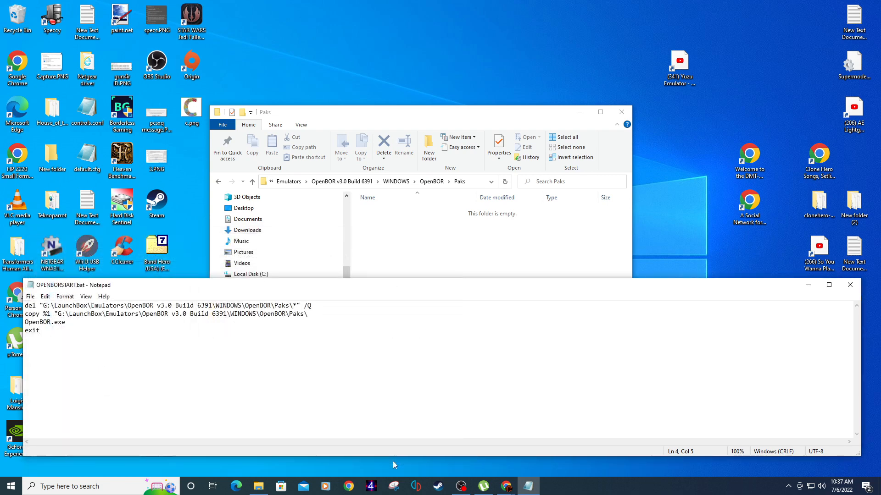
pyautogui.moveTo(375, 297)
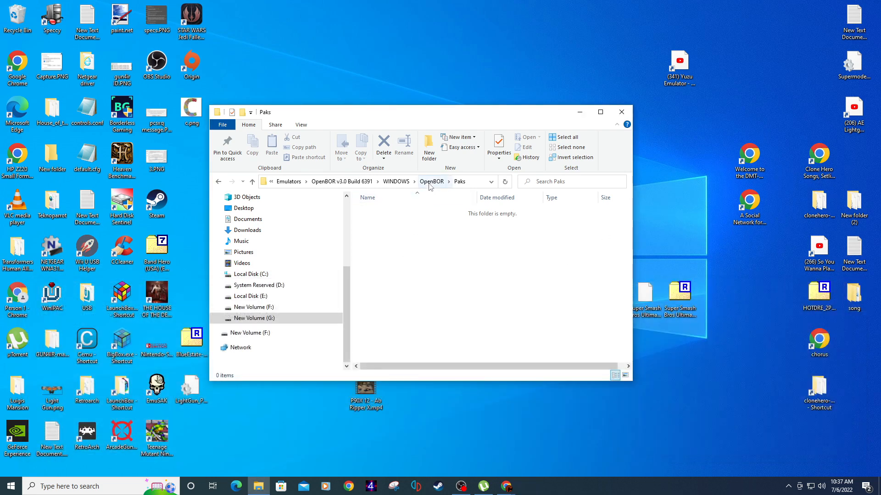
# Return to the OpenBOR folder and run OPENBORSTART.bat.
pyautogui.click(431, 181)
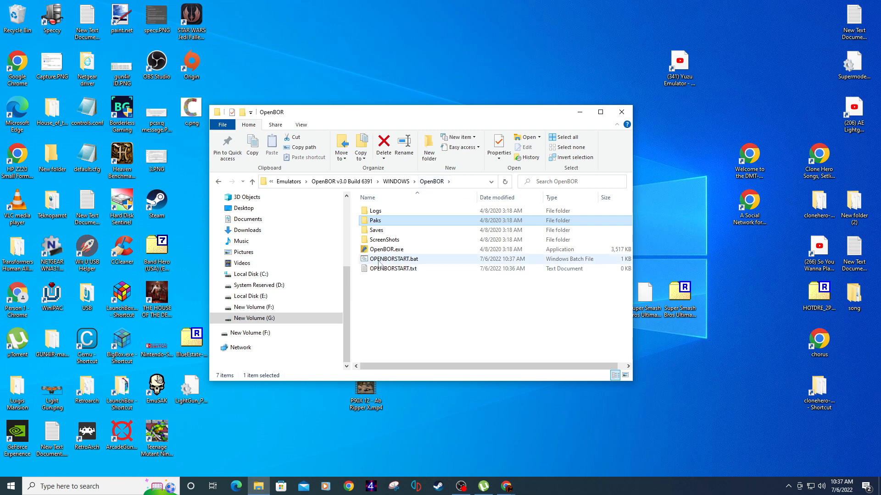
pyautogui.click(396, 259)
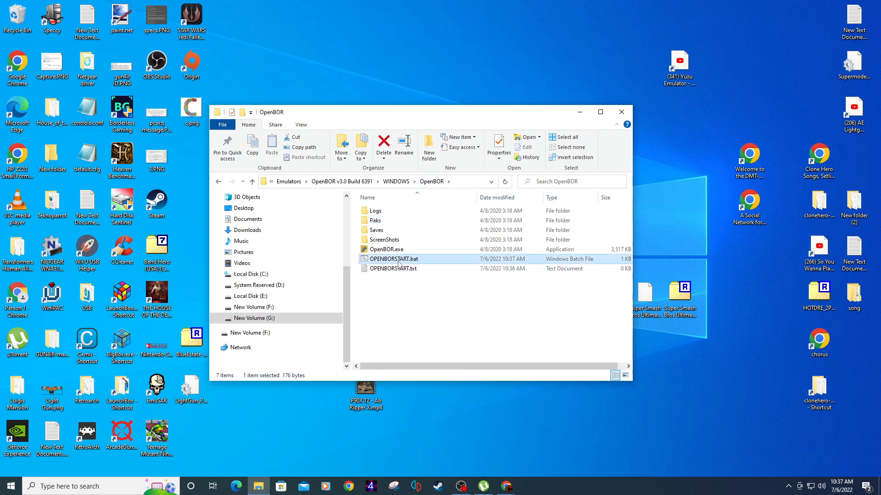
pyautogui.doubleClick(396, 259)
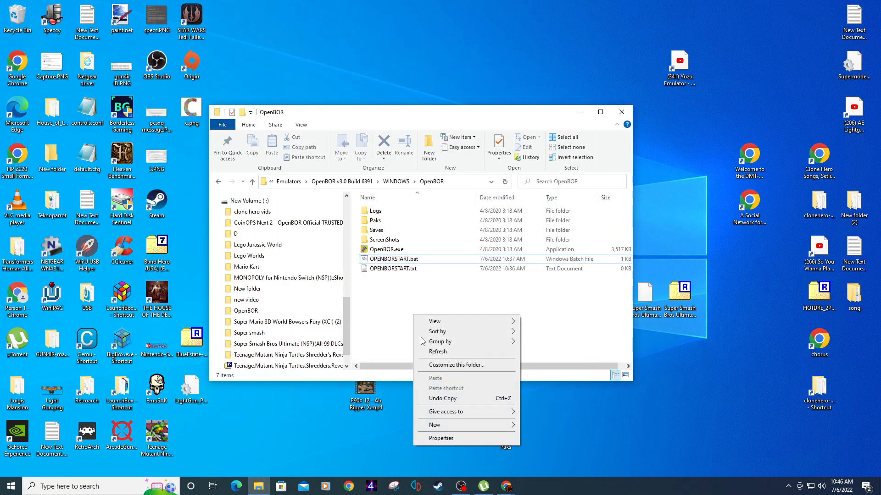
# Create a new Games folder in OpenBOR and select all the PAK files to move into it.
pyautogui.click(437, 424)
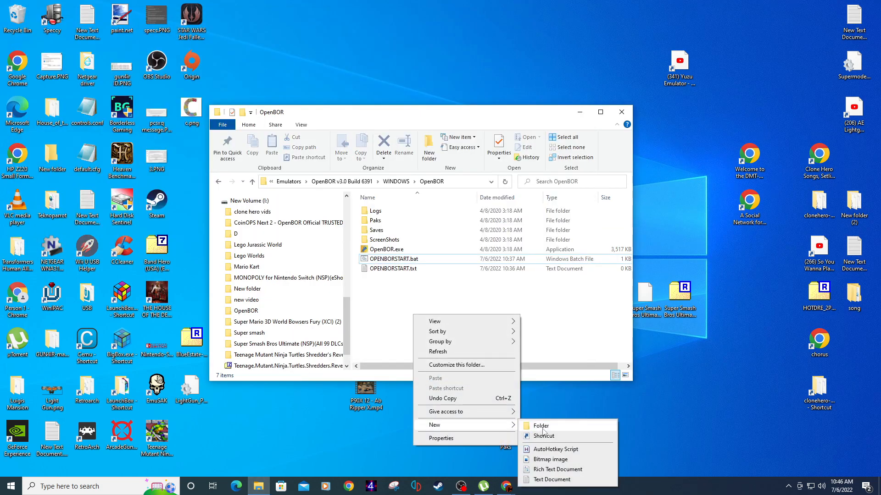
pyautogui.click(539, 425)
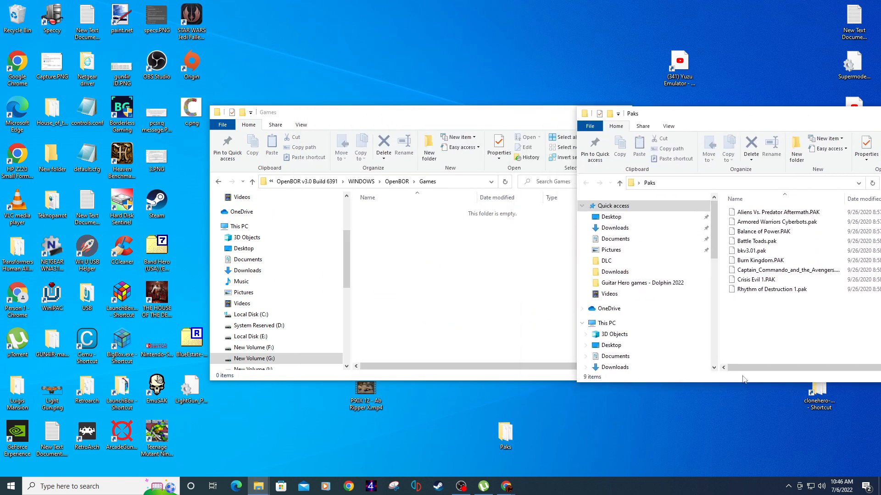
pyautogui.press('ctrl+a')
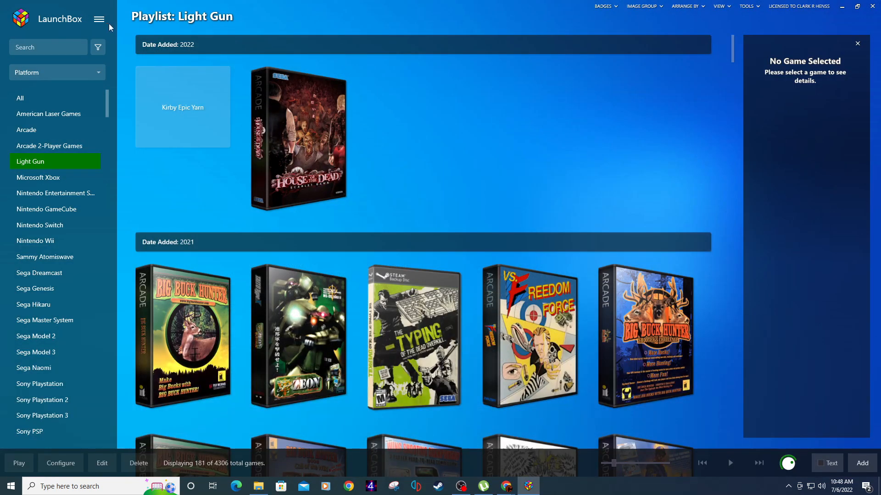
# Start the Import ROM Files wizard from Tools and pass the welcome page.
pyautogui.click(99, 19)
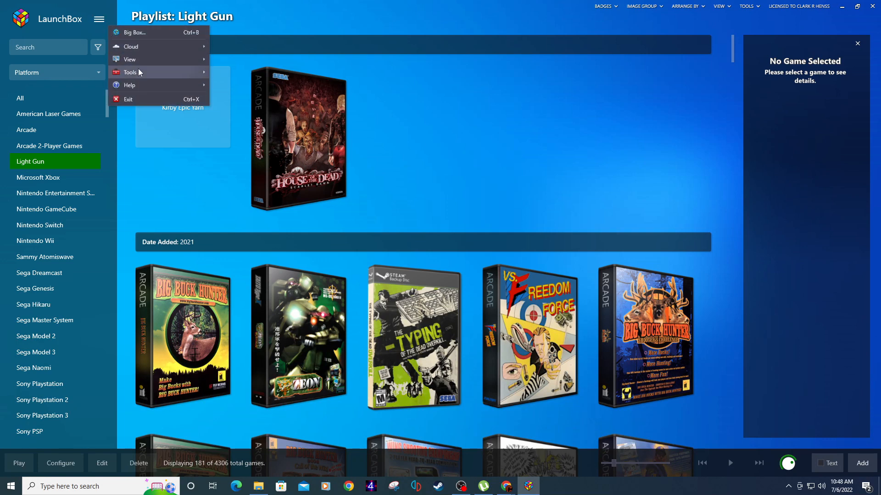
pyautogui.click(129, 71)
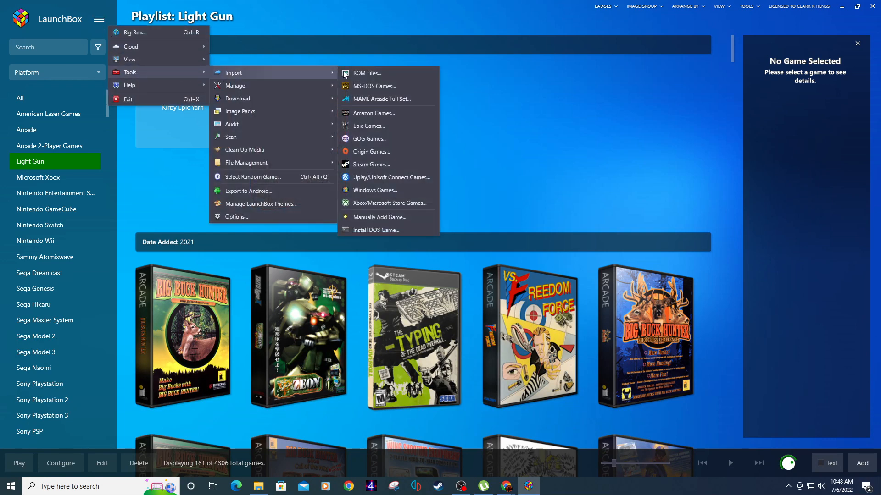
pyautogui.click(366, 73)
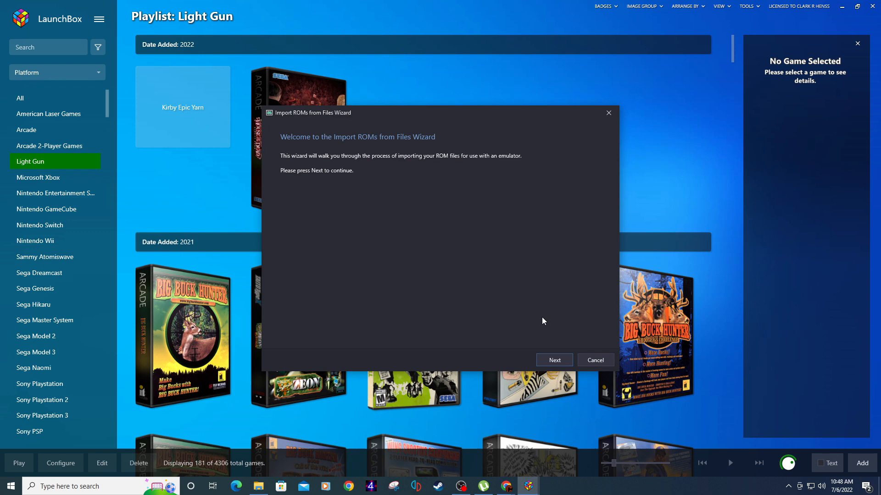
pyautogui.click(552, 359)
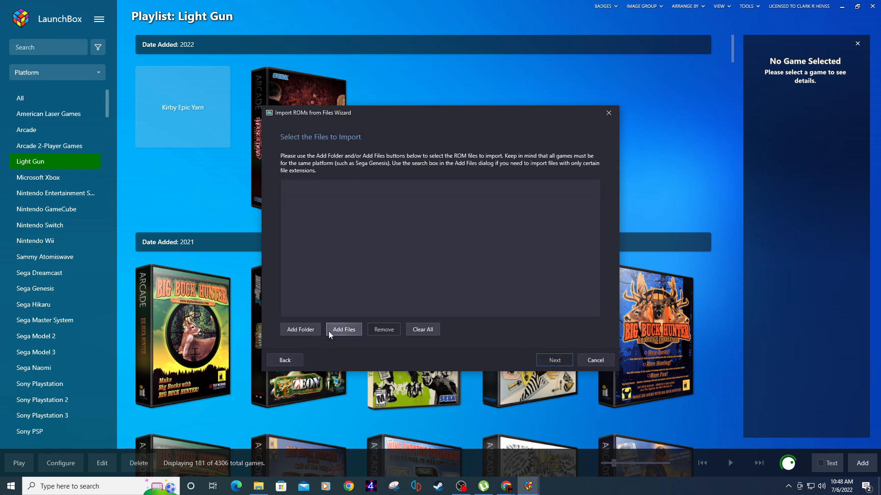
# Add the nine PAK files from the OpenBOR\Games folder and continue to the platform choice.
pyautogui.click(343, 329)
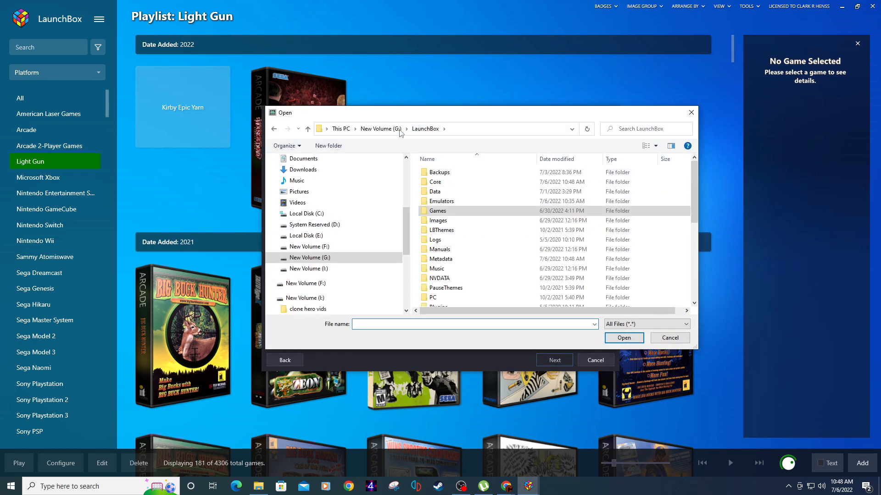
pyautogui.doubleClick(441, 201)
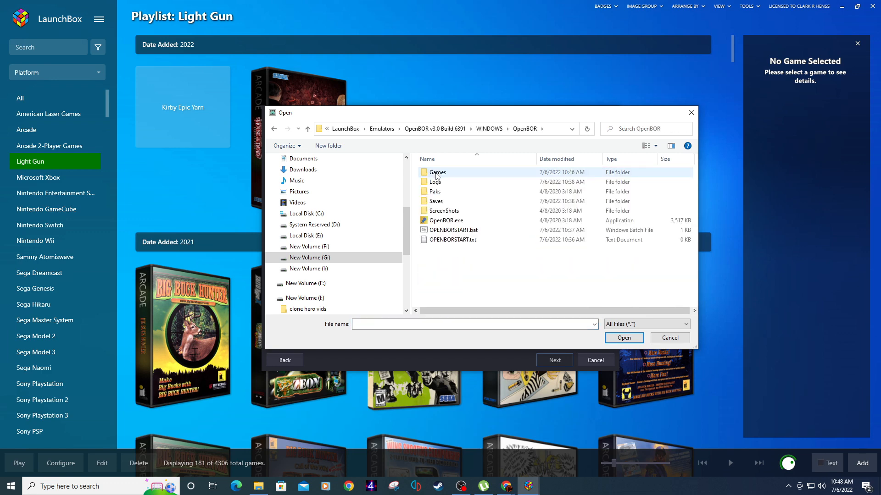
pyautogui.doubleClick(436, 173)
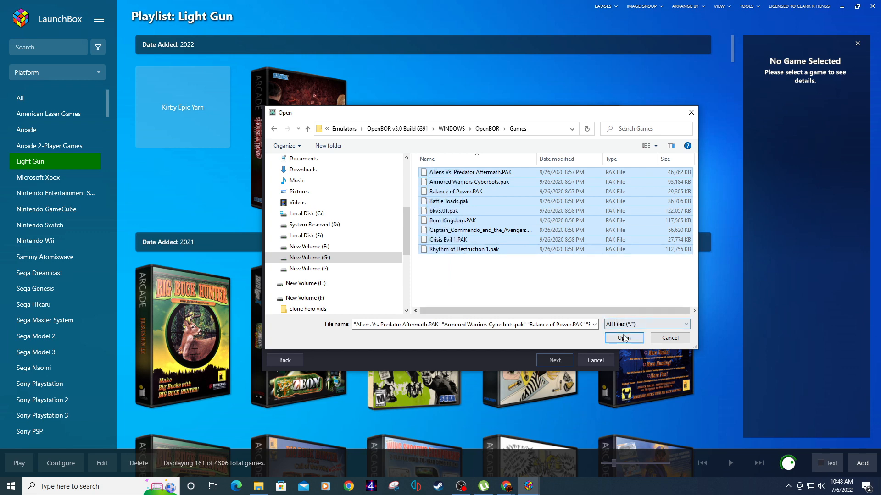
pyautogui.click(623, 337)
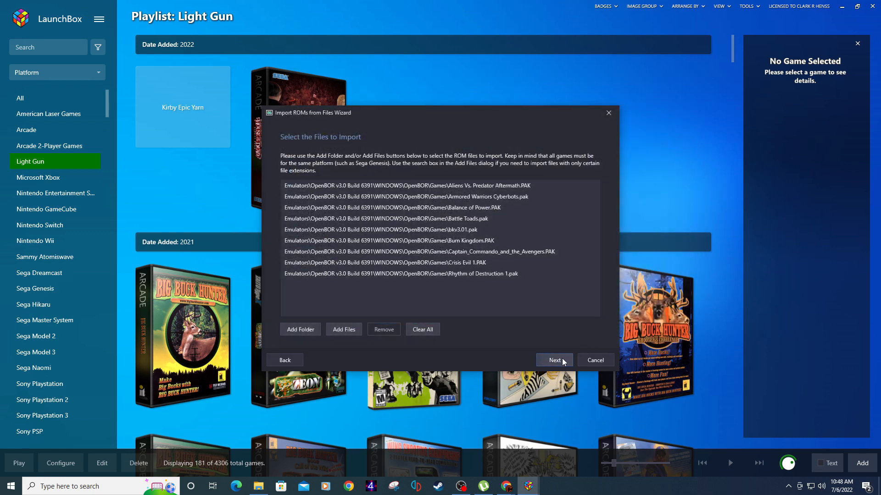
pyautogui.click(553, 359)
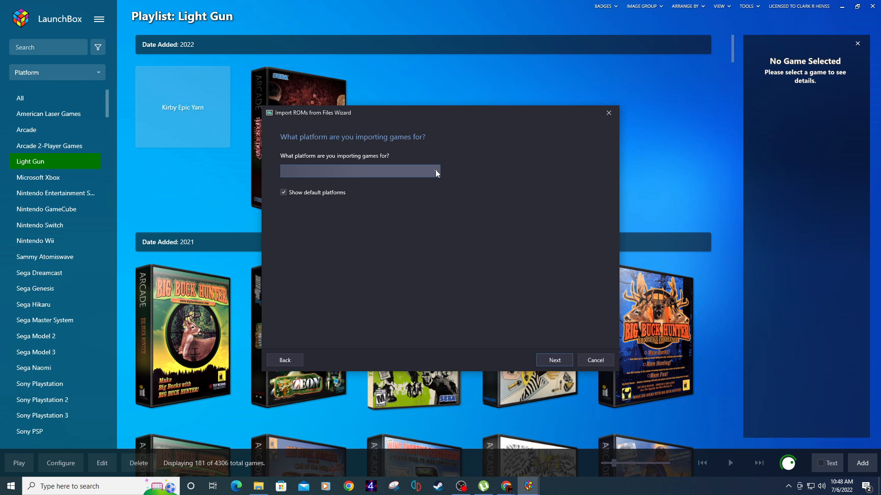
# Choose OpenBOR as the import platform and begin adding a new emulator.
pyautogui.click(435, 171)
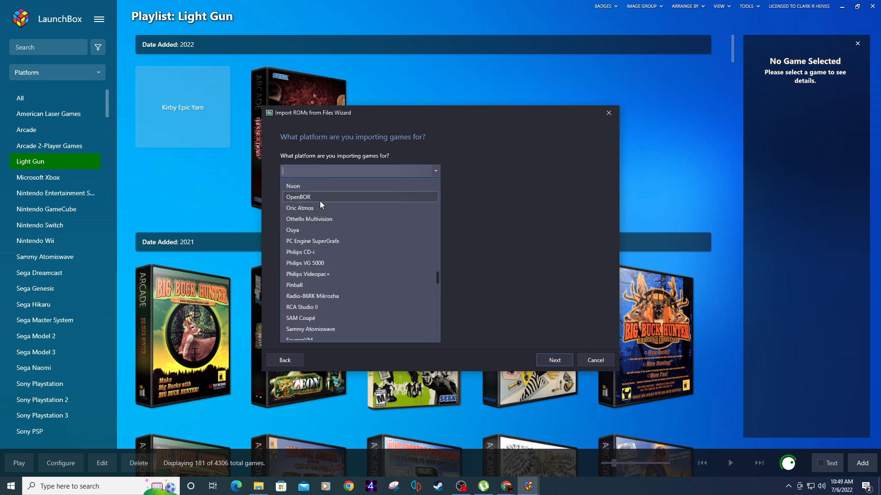
pyautogui.click(553, 359)
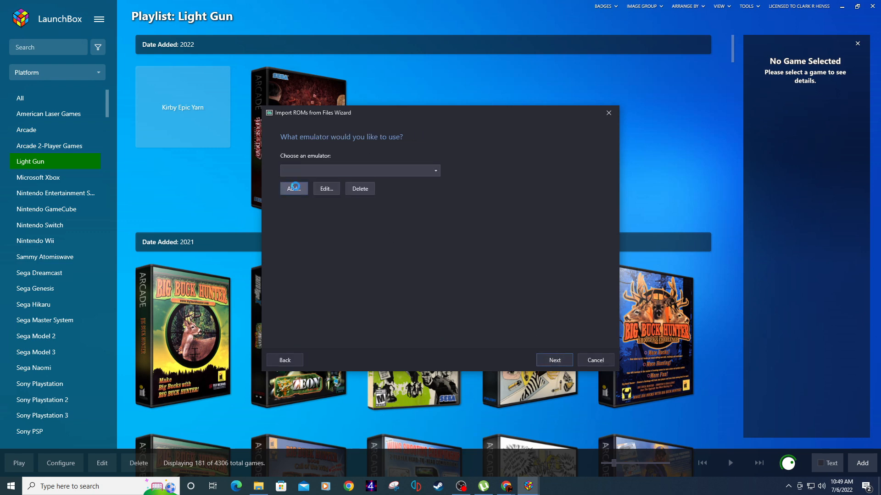
pyautogui.click(293, 188)
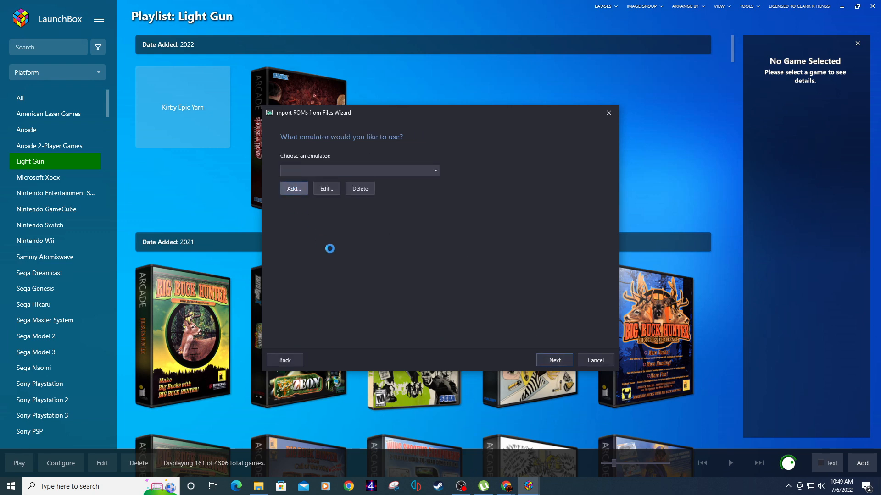
pyautogui.click(293, 188)
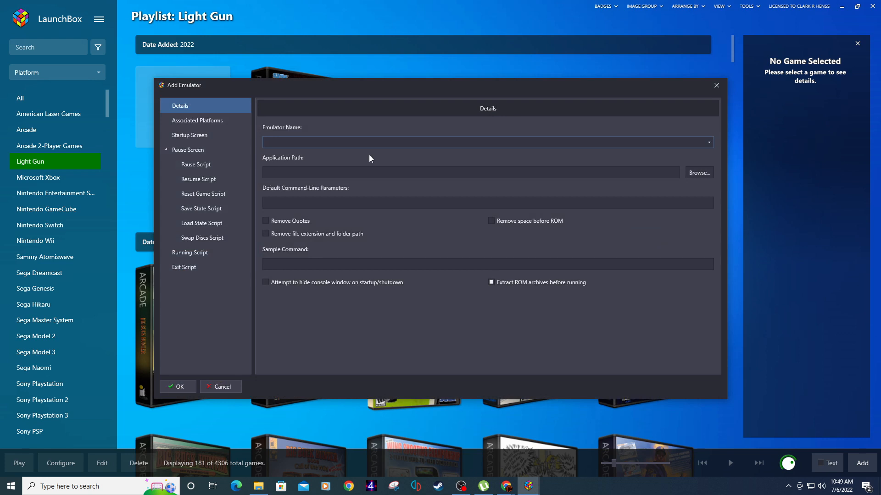
# Name the emulator OpenBOR and set its application path to OPENBORSTART.bat.
pyautogui.click(487, 141)
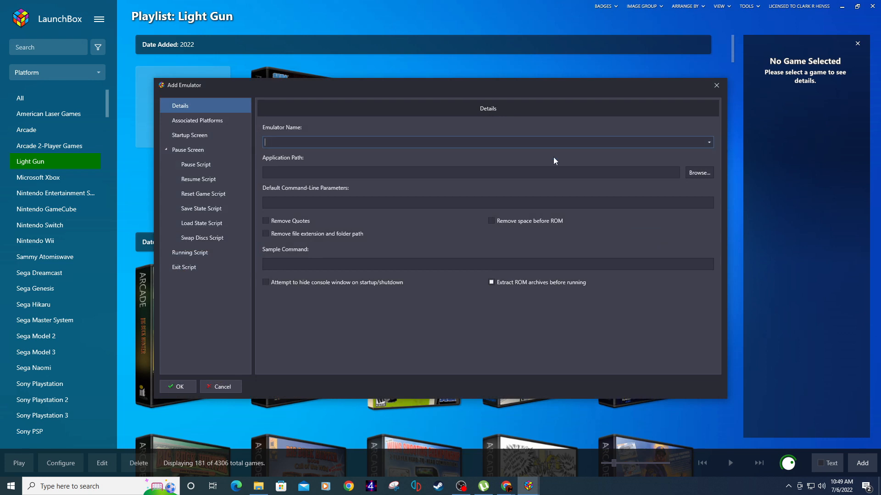
pyautogui.write('OpenBOR')
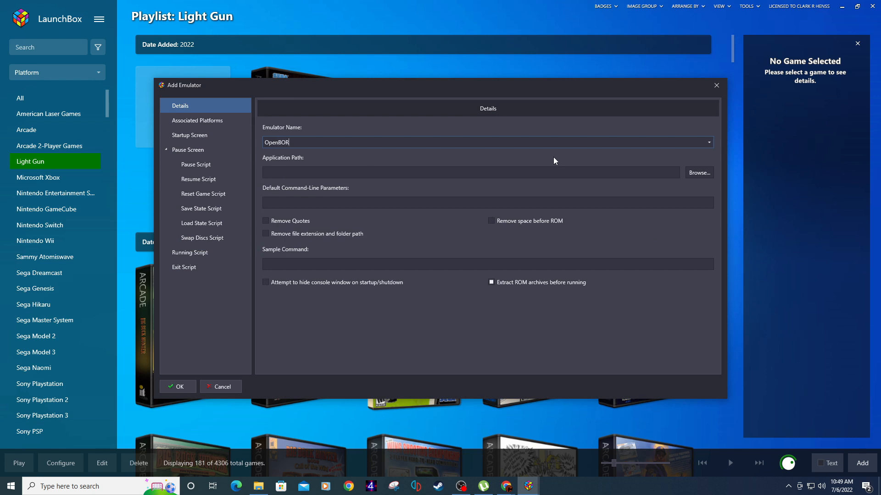
pyautogui.click(471, 172)
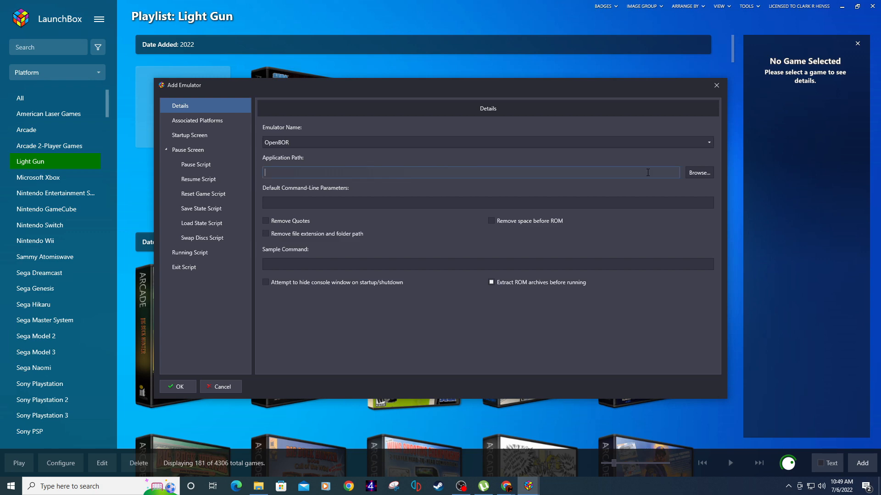
pyautogui.click(699, 173)
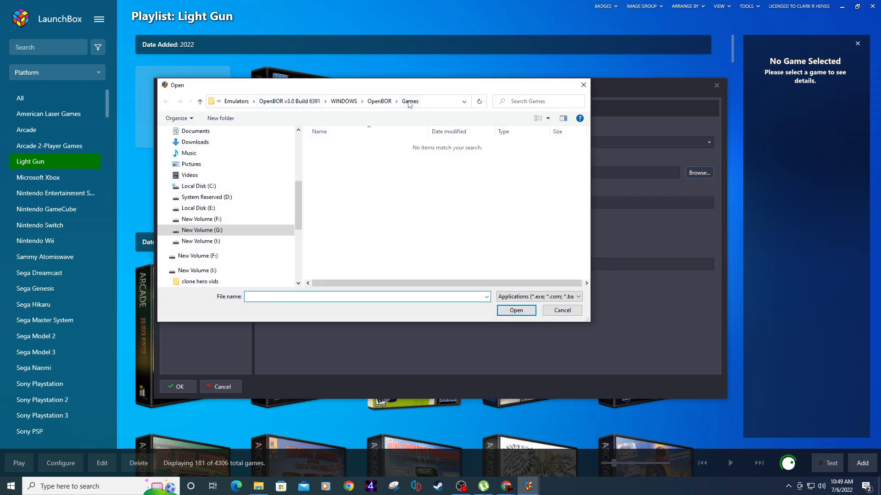
pyautogui.click(416, 101)
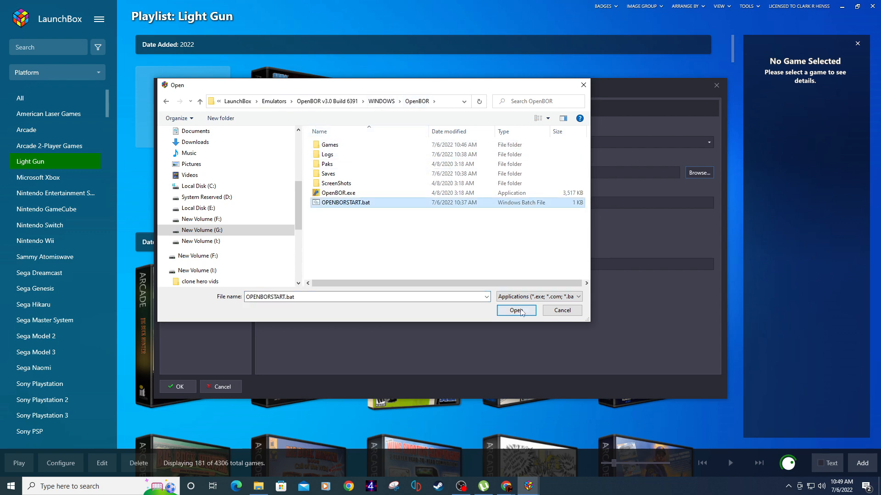
pyautogui.click(515, 311)
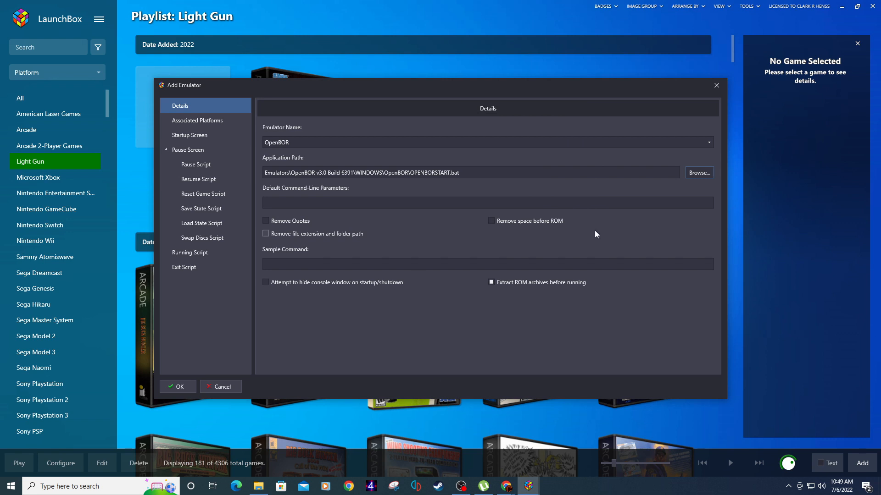
# Enable 'Attempt to hide console window' for the emulator.
pyautogui.click(266, 281)
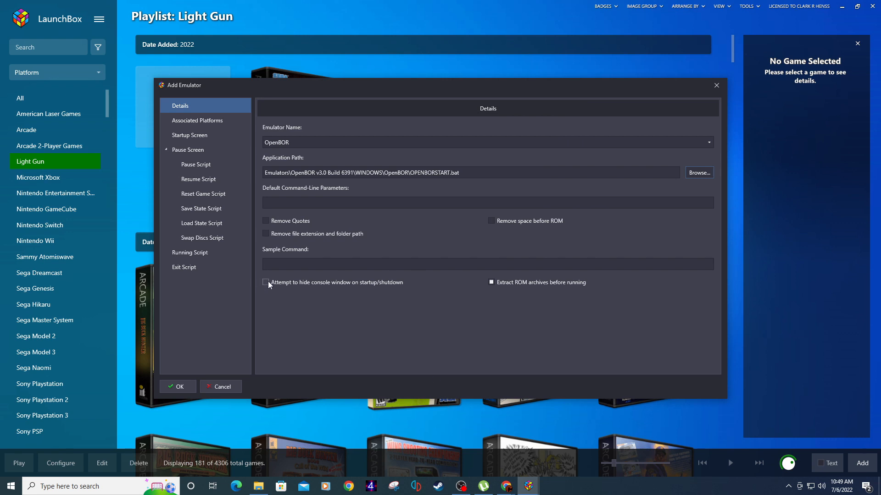
pyautogui.click(266, 282)
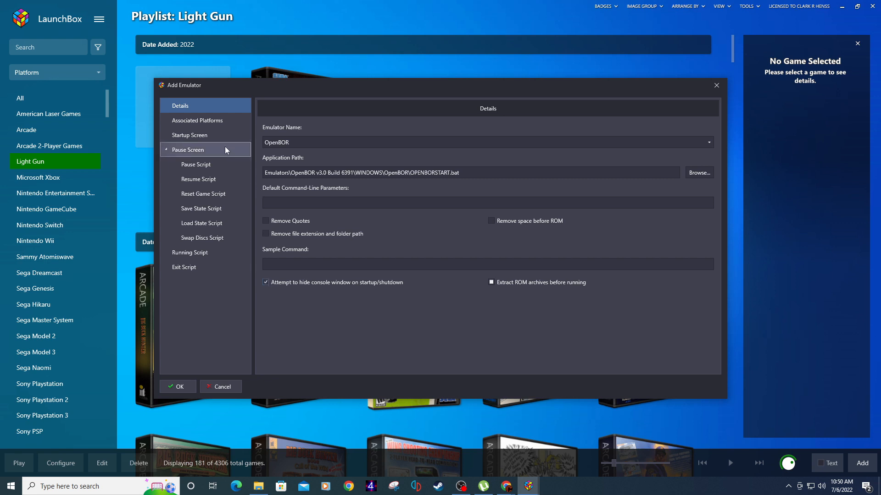
pyautogui.click(190, 135)
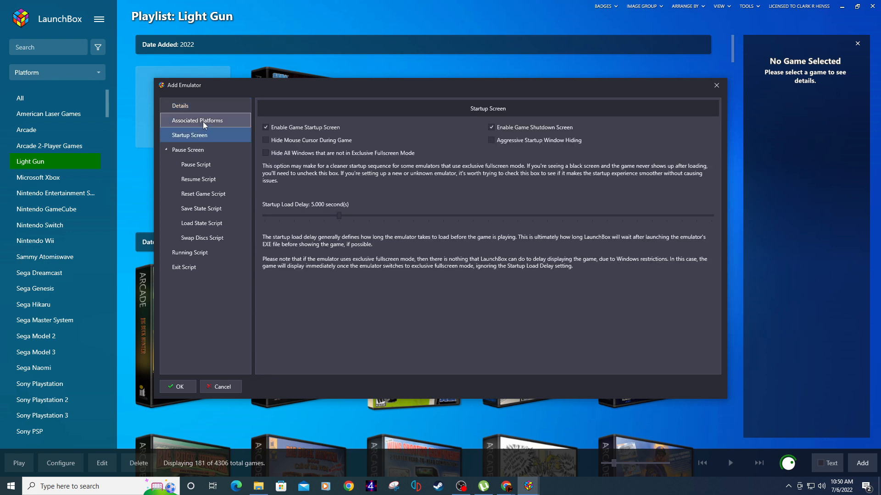
# Associate the emulator with the OpenBOR platform and add the running script 'Esc::Process, Close, OpenBOR.exe'.
pyautogui.click(197, 120)
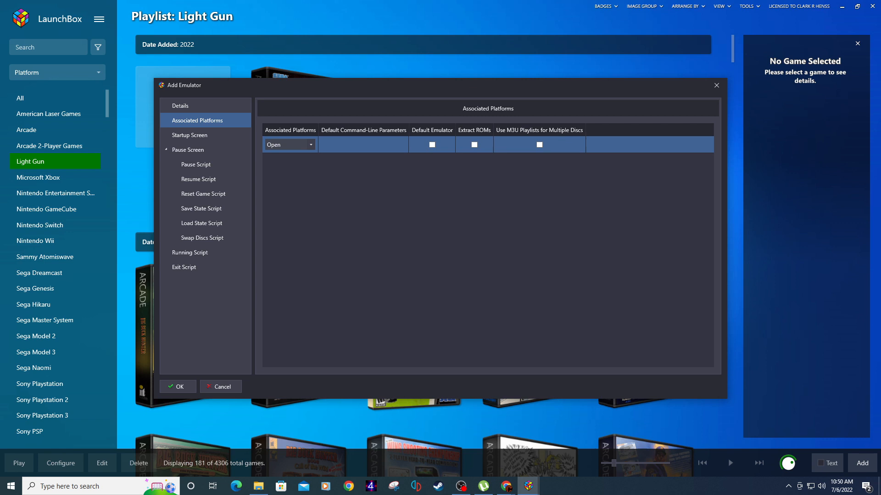
pyautogui.click(288, 144)
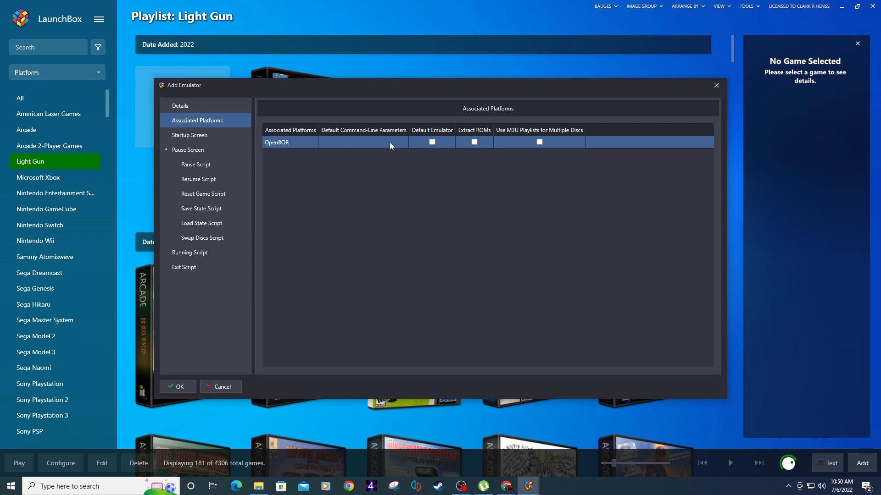
pyautogui.click(432, 142)
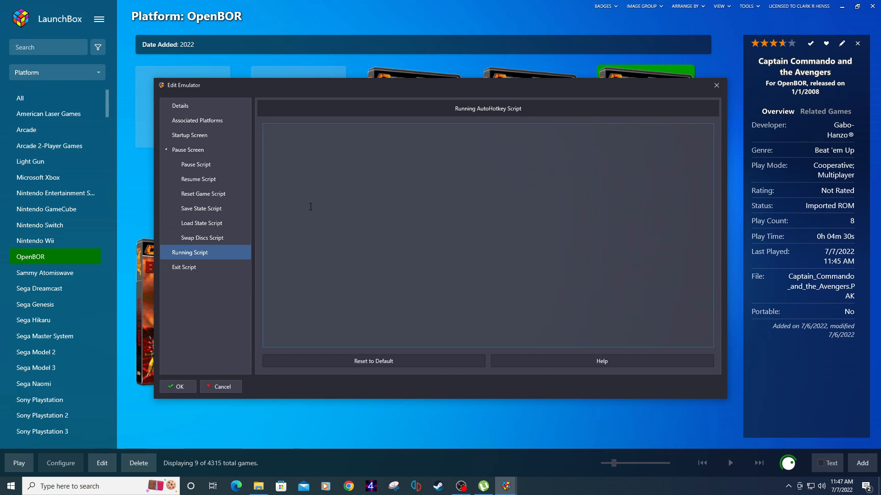
pyautogui.write('Esc::Process, Close, OpenBOR.exe')
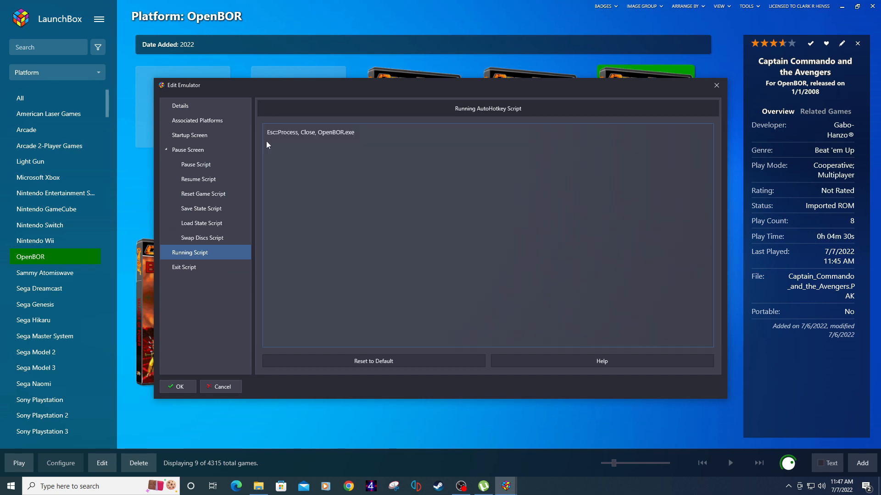
pyautogui.moveTo(347, 140)
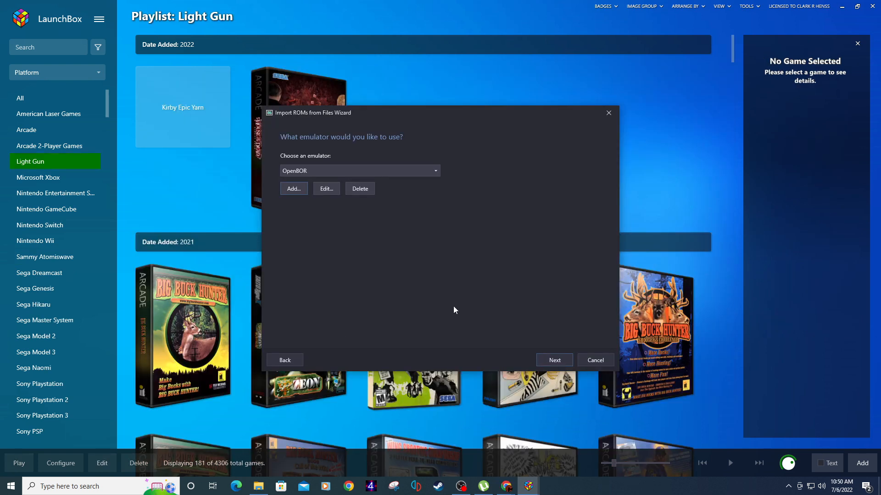
# Finish the import wizard keeping files in place with default metadata and media, importing the nine games.
pyautogui.click(554, 359)
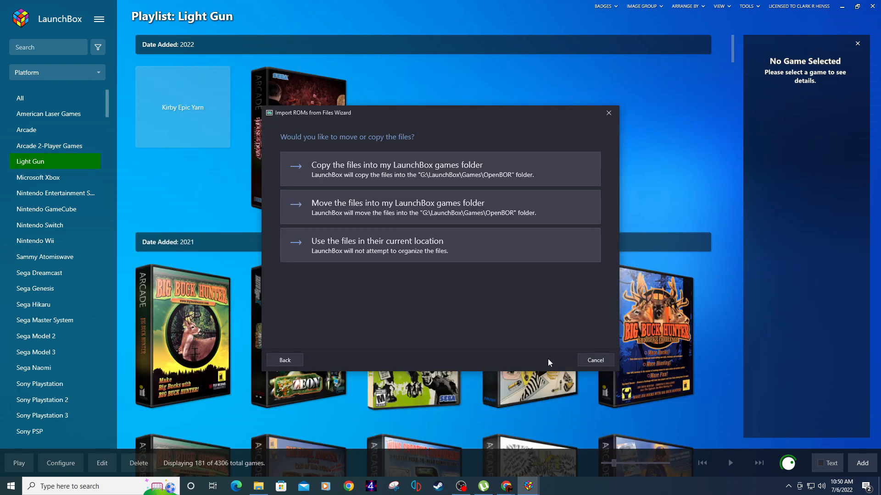
pyautogui.click(439, 246)
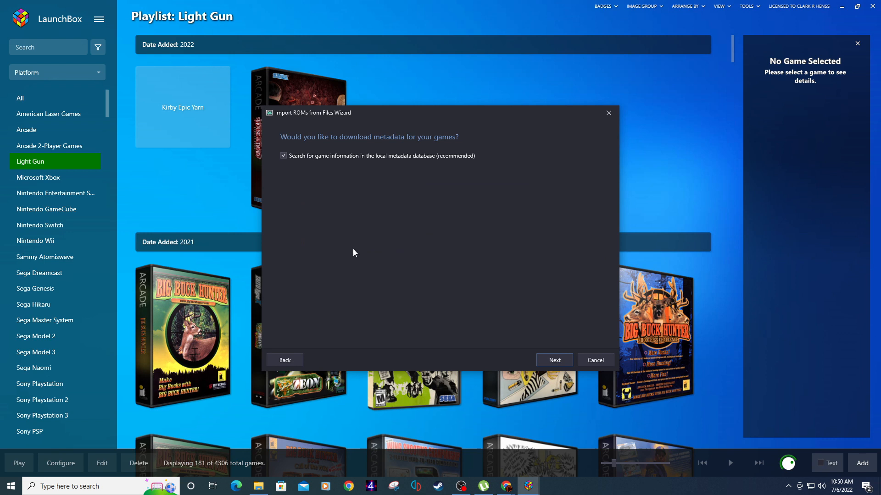
pyautogui.click(553, 359)
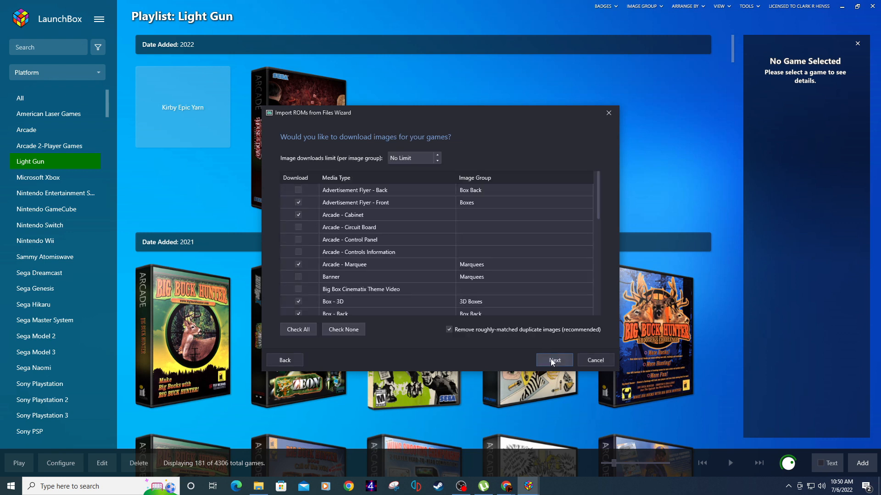
pyautogui.click(553, 360)
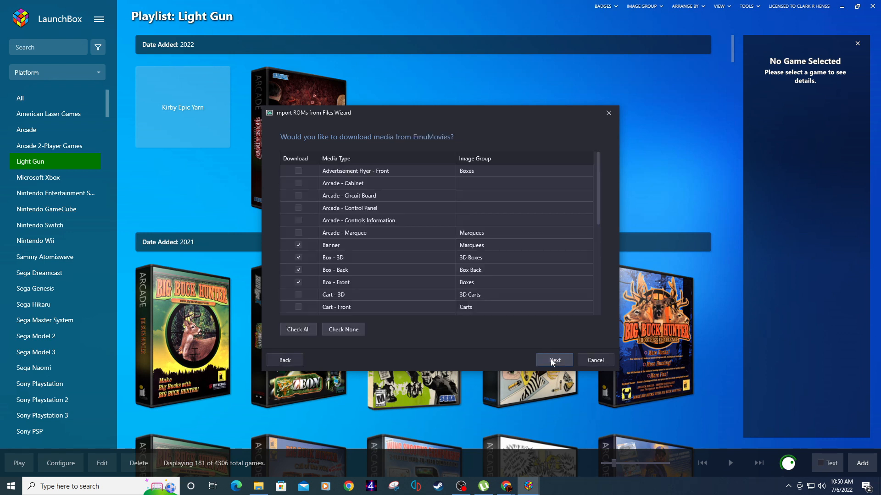
pyautogui.click(553, 360)
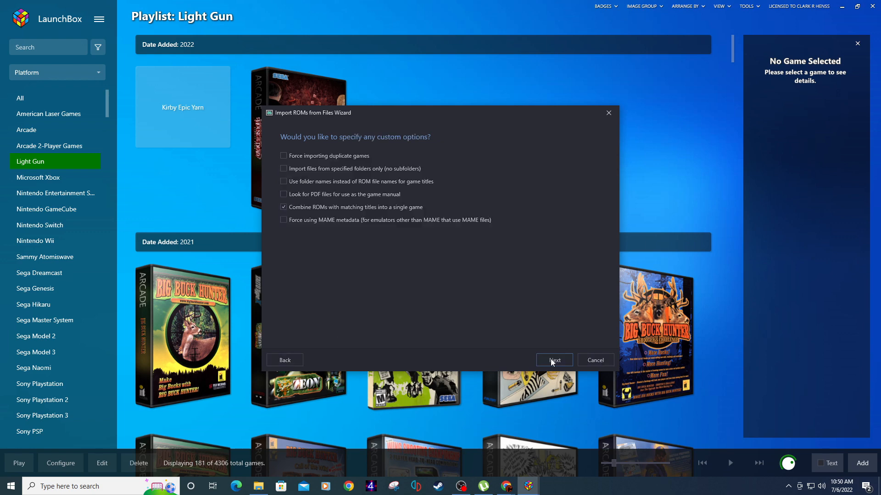
pyautogui.click(553, 360)
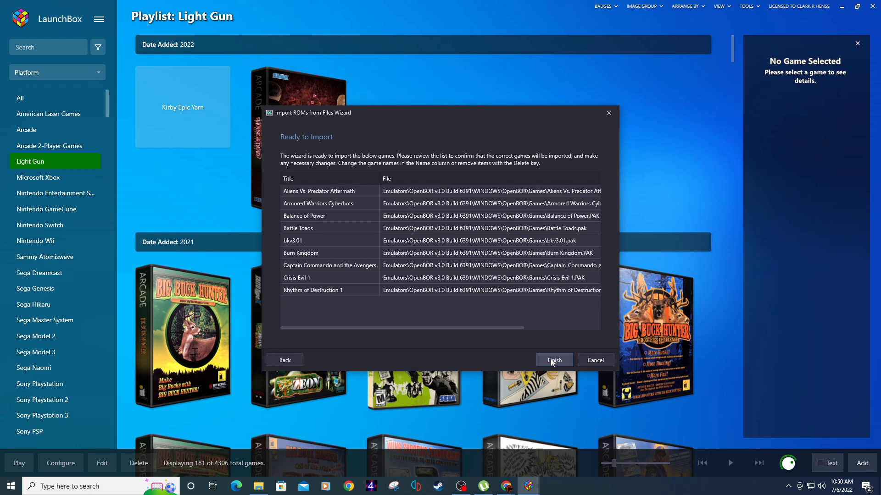
pyautogui.click(552, 359)
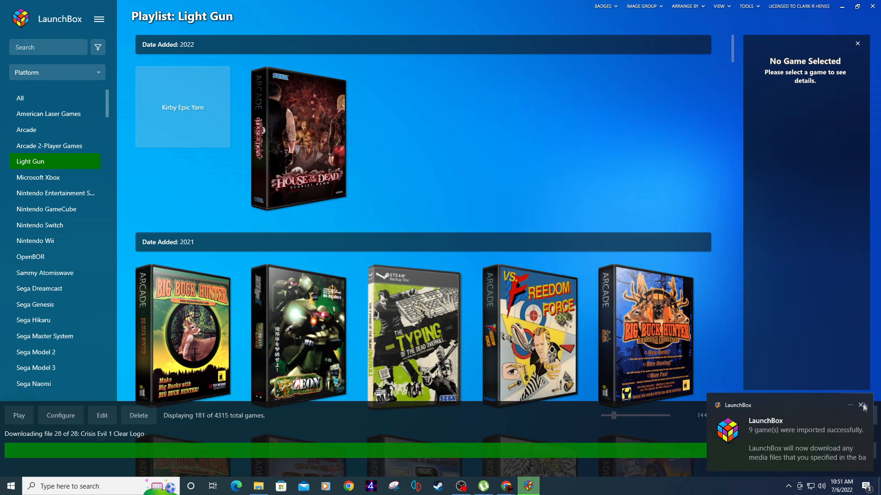
# Dismiss the import-complete notice and select Captain Commando and the Avengers in the OpenBOR platform.
pyautogui.click(30, 256)
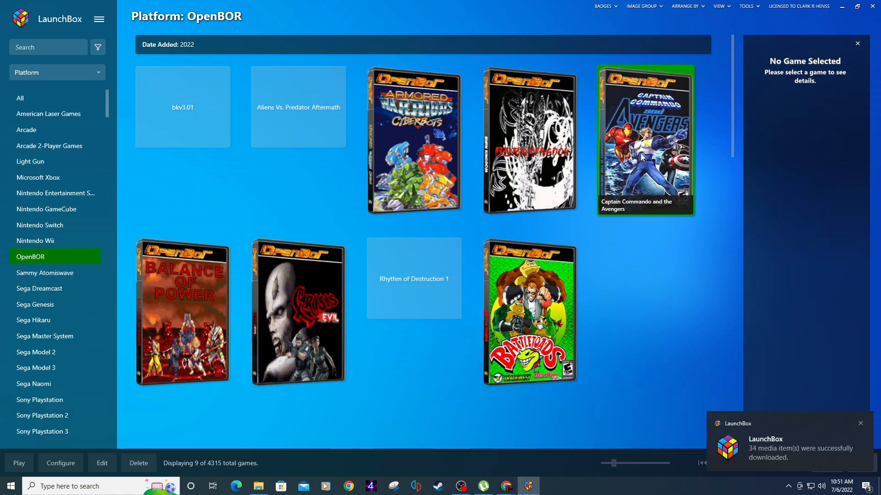
pyautogui.click(645, 140)
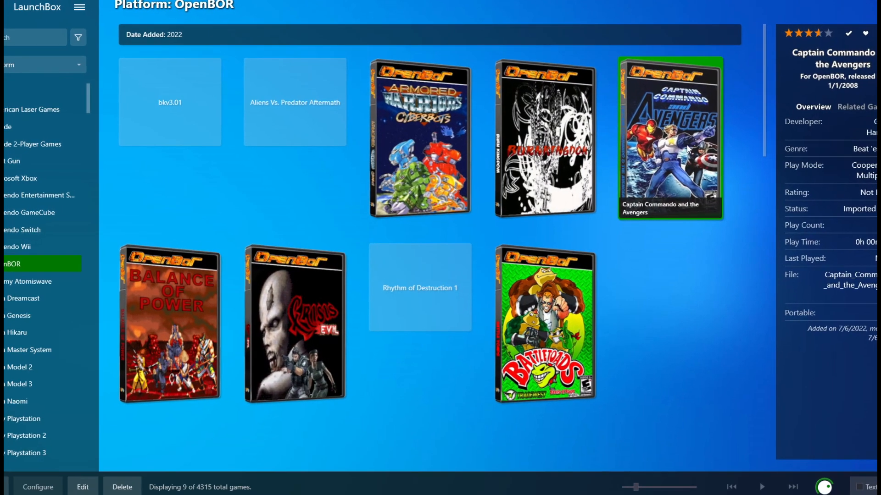
# Launch Captain Commando and the Avengers in OpenBOR and bring up its Control Options menu.
pyautogui.doubleClick(668, 139)
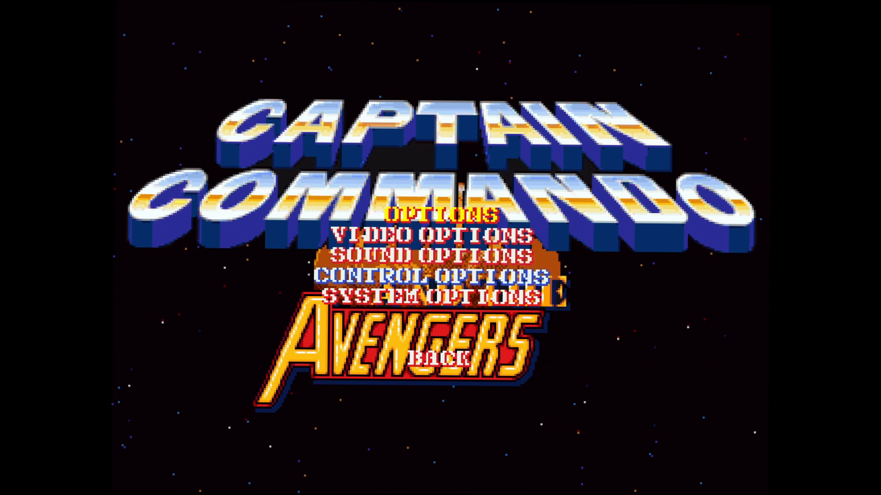
pyautogui.click(440, 276)
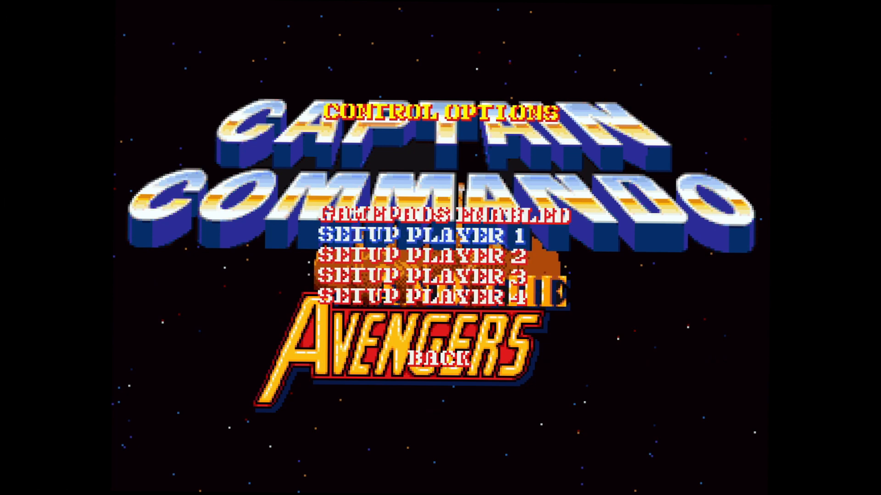